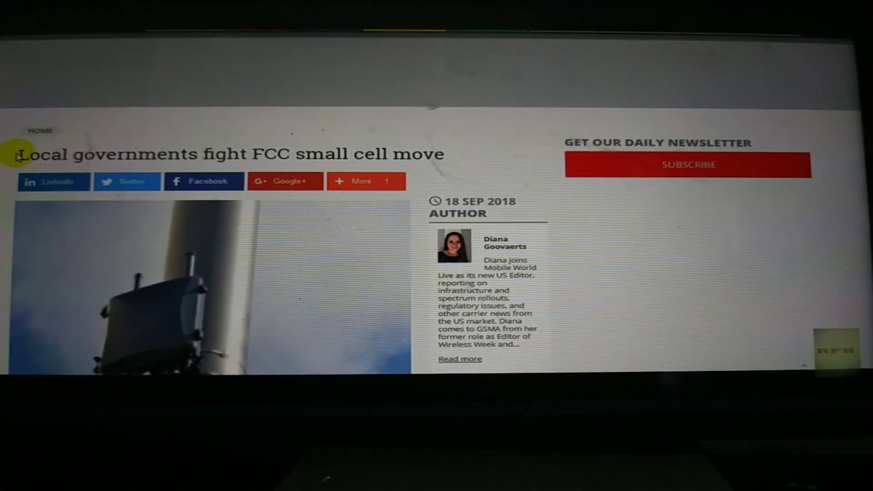
# Select the article's first sentence about cities and towns blasting the FCC, then return to the headline
pyautogui.press('ctrl+a')
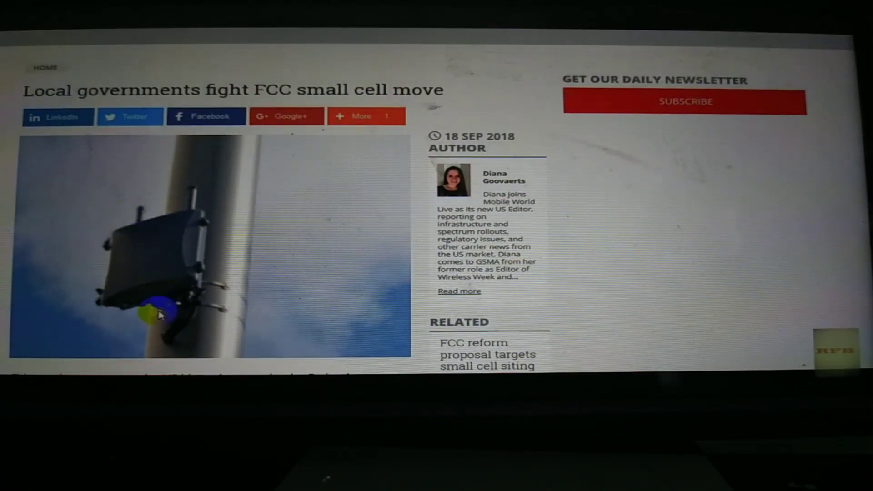
pyautogui.scroll(-3)
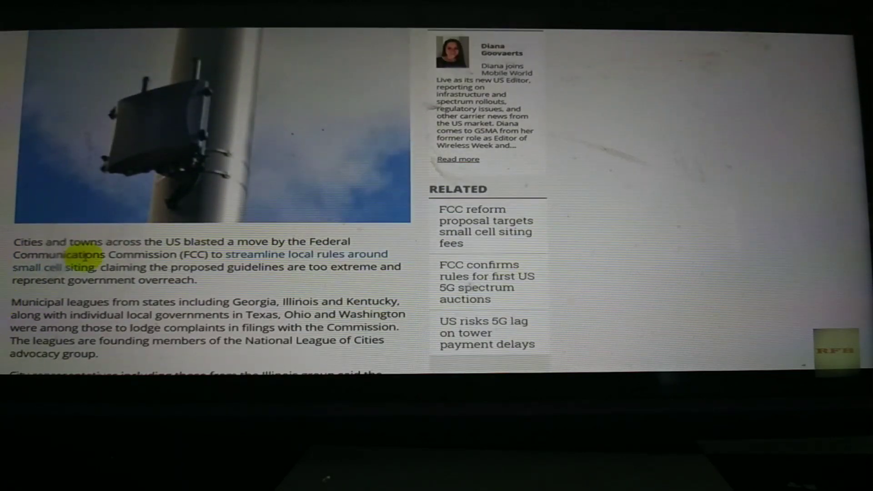
pyautogui.moveTo(301, 230)
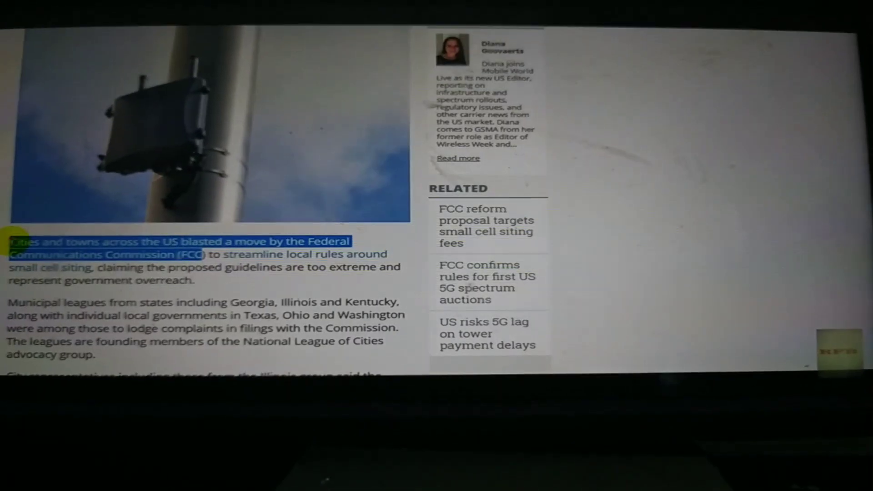
pyautogui.scroll(3)
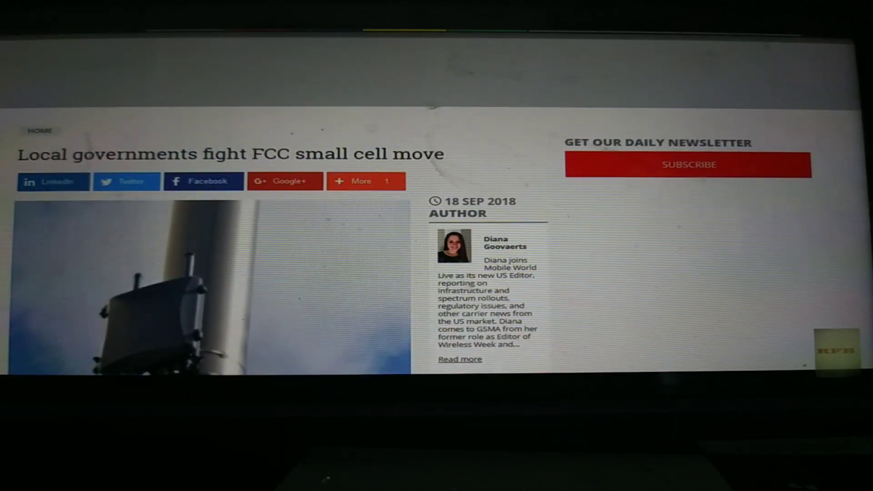